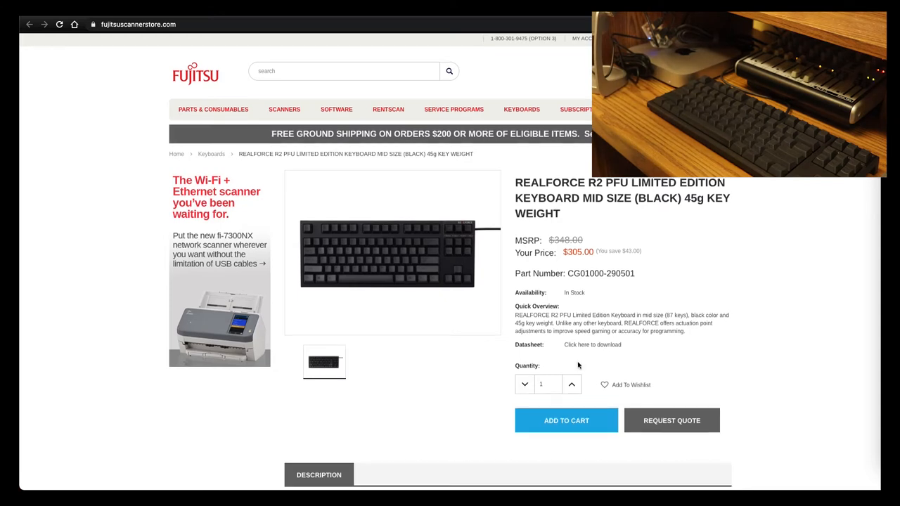
mouse_move(579, 210)
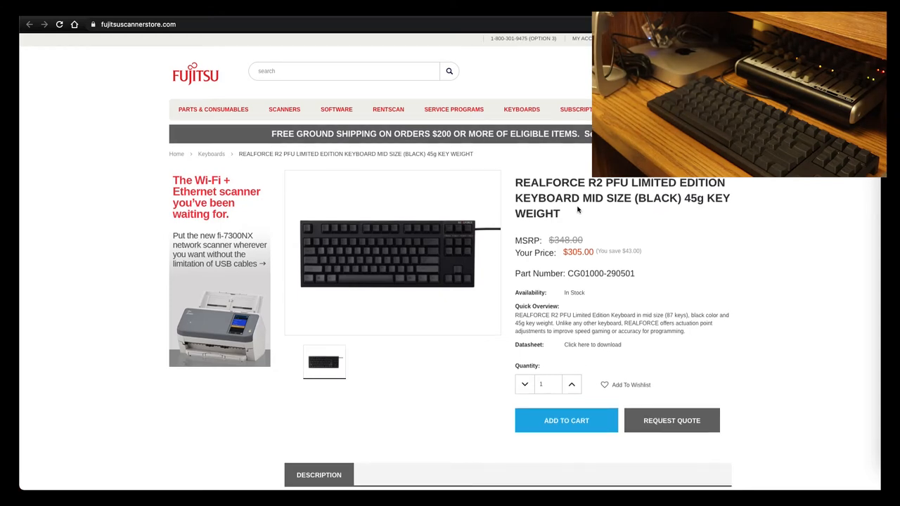
Scroll the REALFORCE R2 product page down to the Description tab and Key Features list
scroll(down, 3)
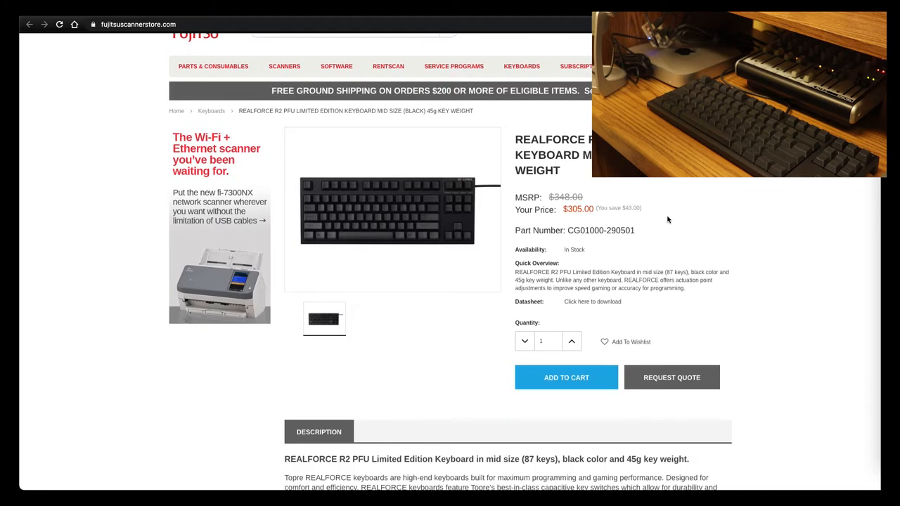
scroll(down, 3)
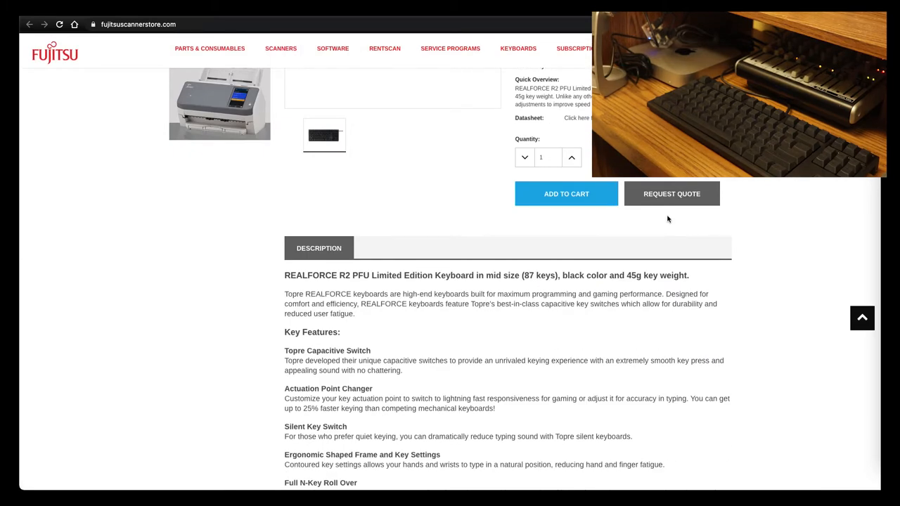
scroll(down, 3)
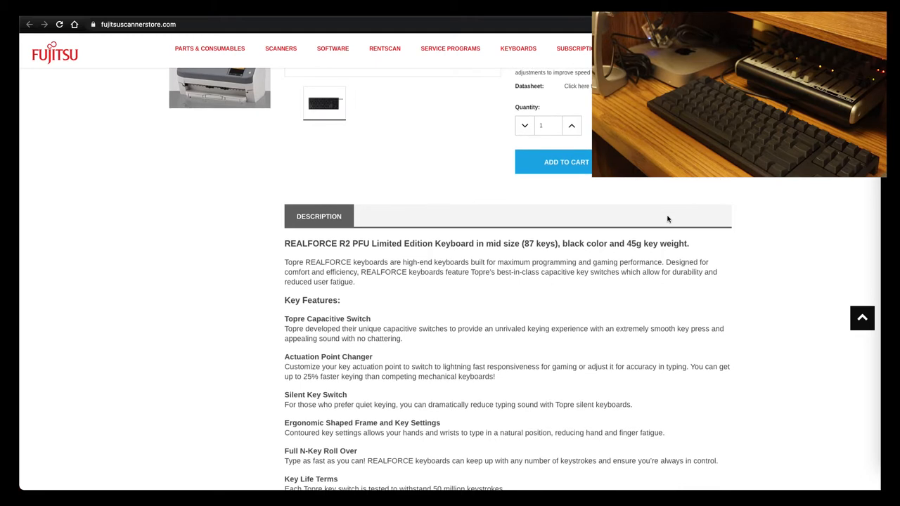
scroll(up, 3)
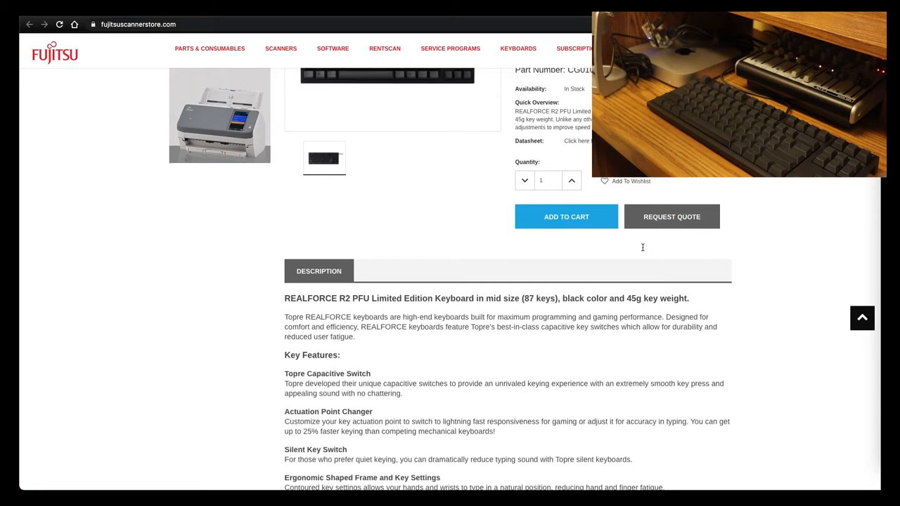
scroll(down, 3)
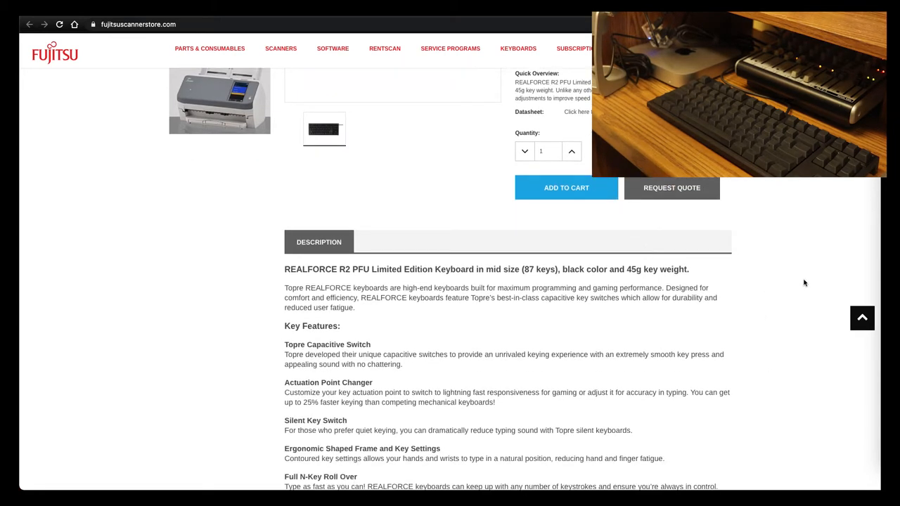
mouse_move(673, 189)
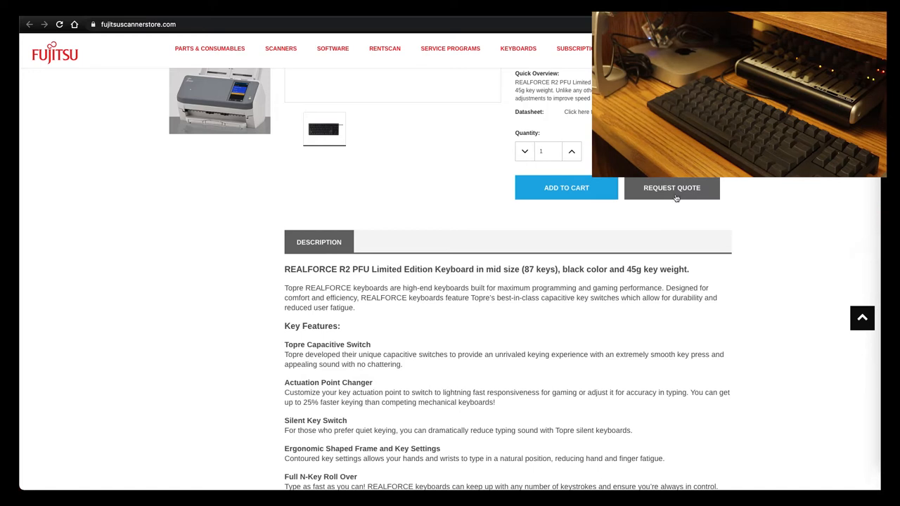
scroll(down, 3)
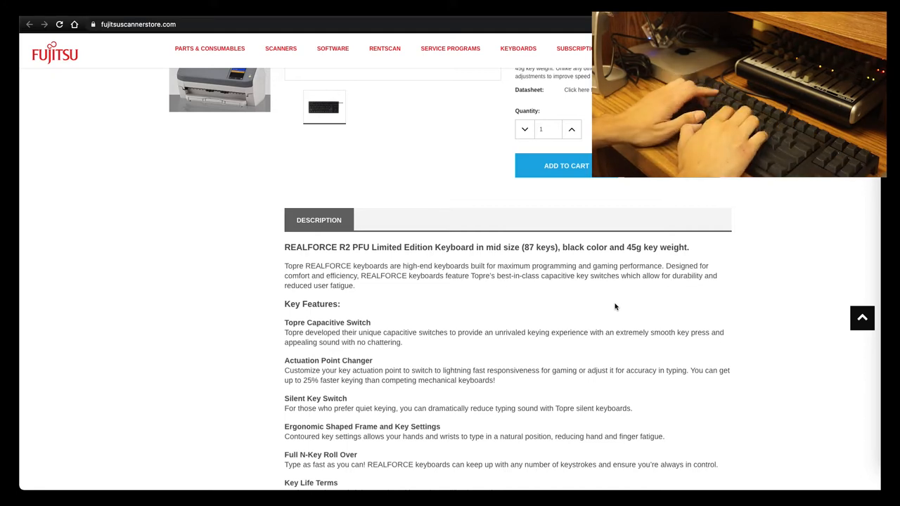
Scroll through the Key Features list to its end, the Made In Japan section
scroll(down, 3)
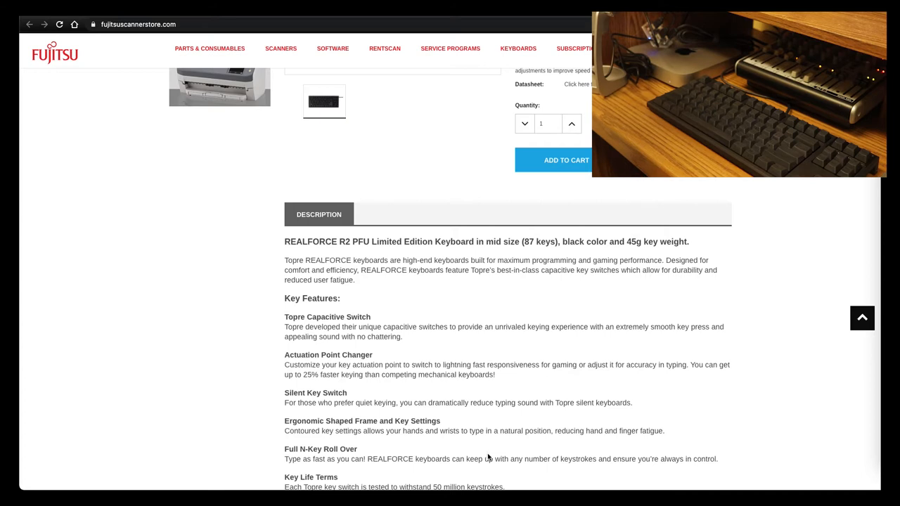
scroll(down, 3)
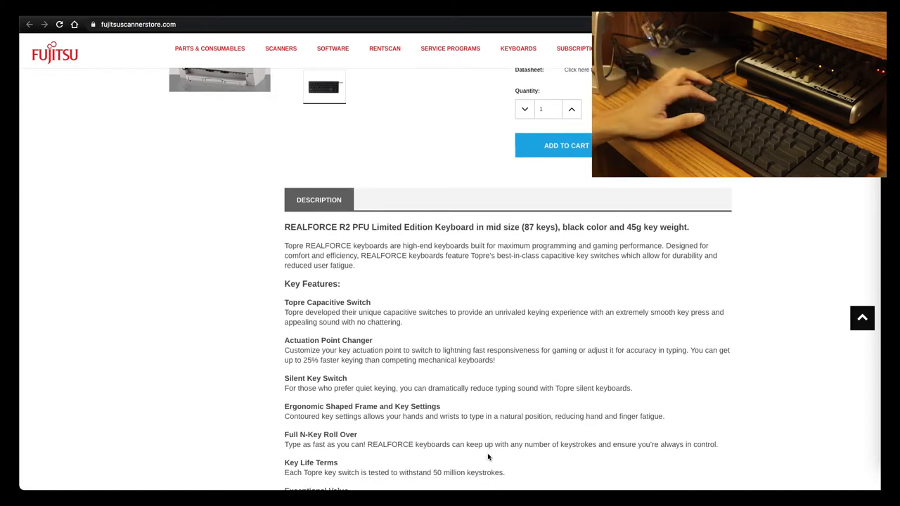
scroll(down, 3)
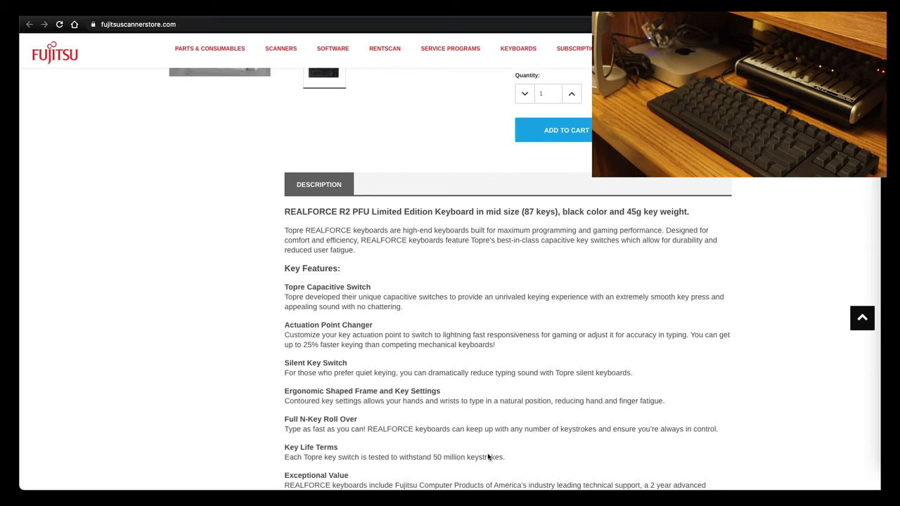
scroll(down, 3)
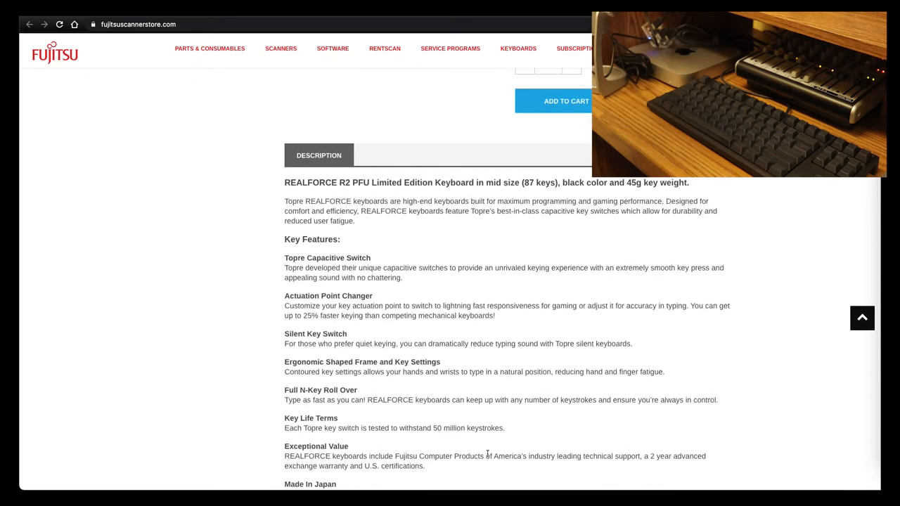
scroll(down, 3)
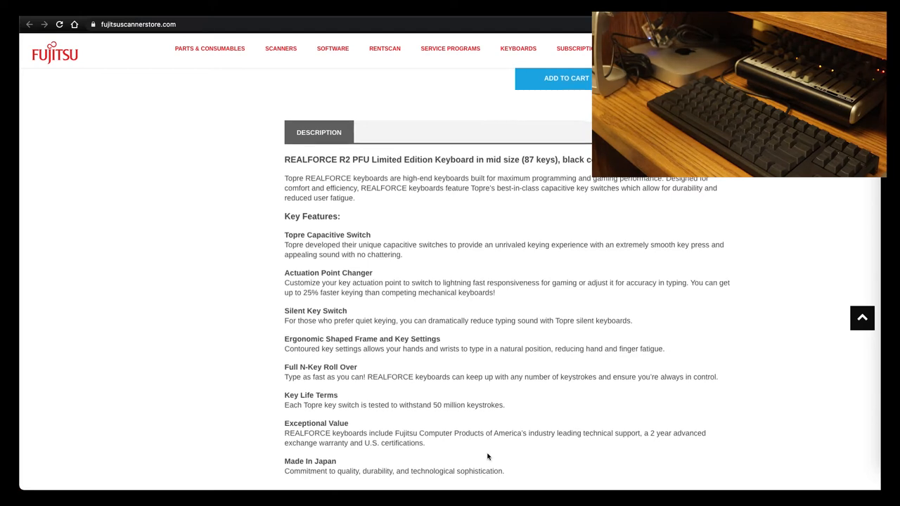
scroll(down, 3)
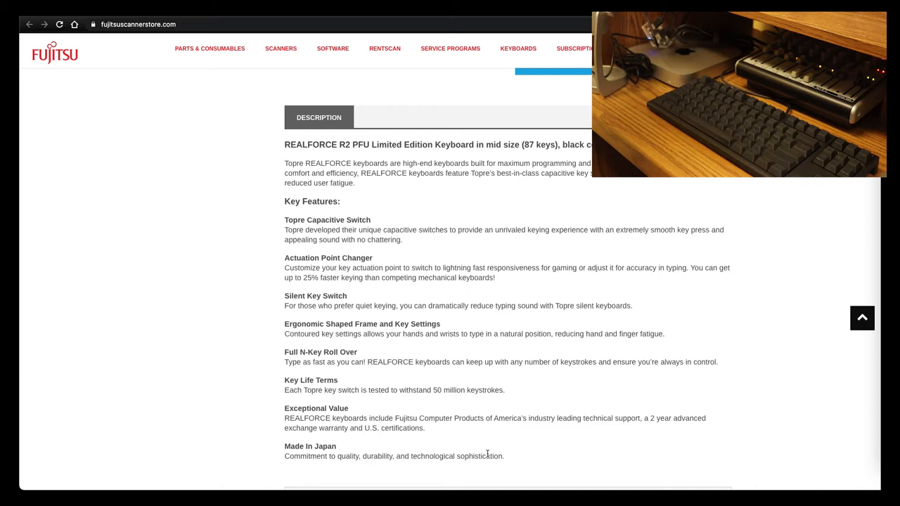
scroll(down, 3)
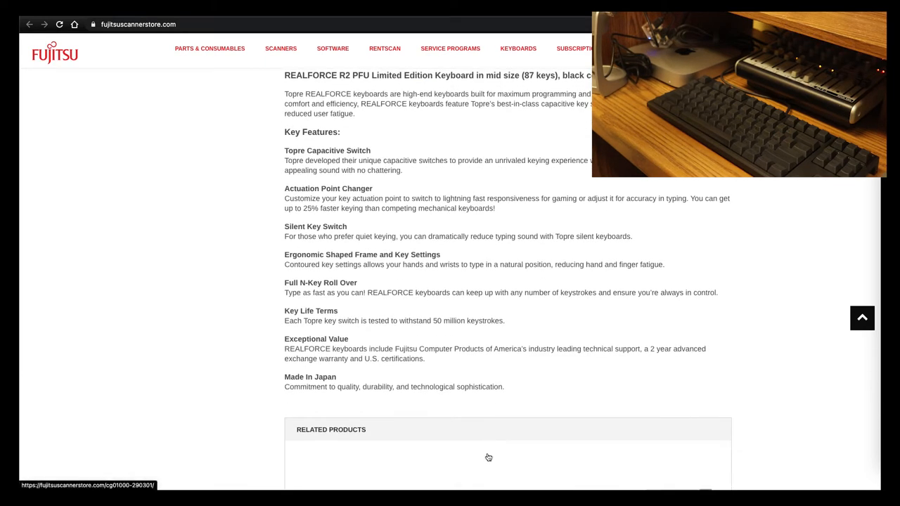
mouse_move(472, 373)
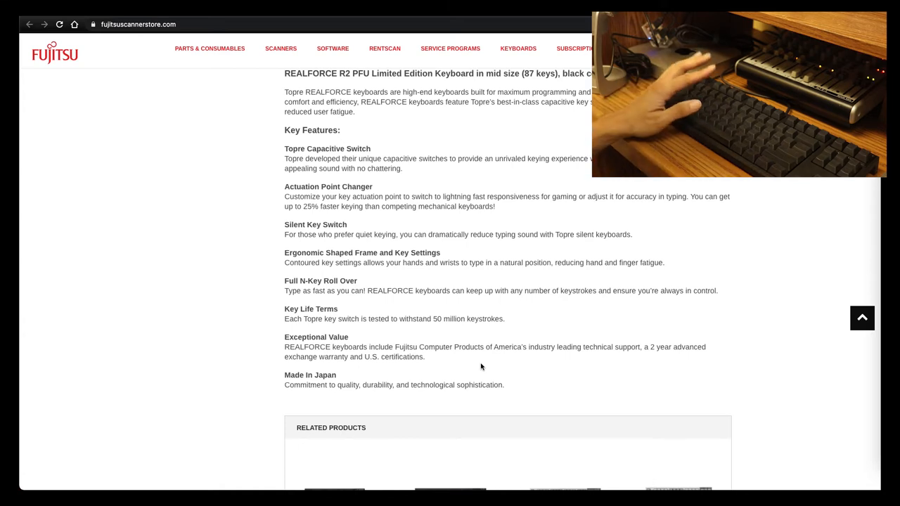
Scroll down to the Related Products row of REALFORCE keyboards, then back up toward the description
scroll(down, 3)
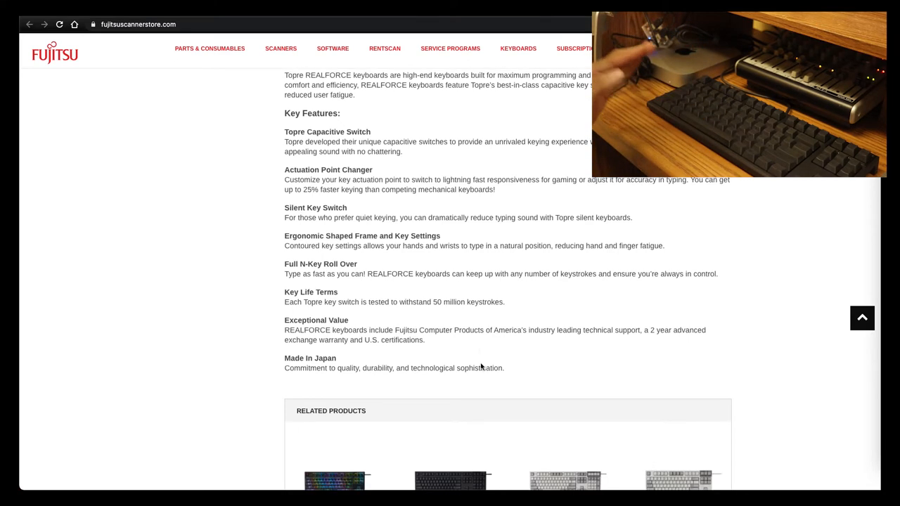
scroll(down, 3)
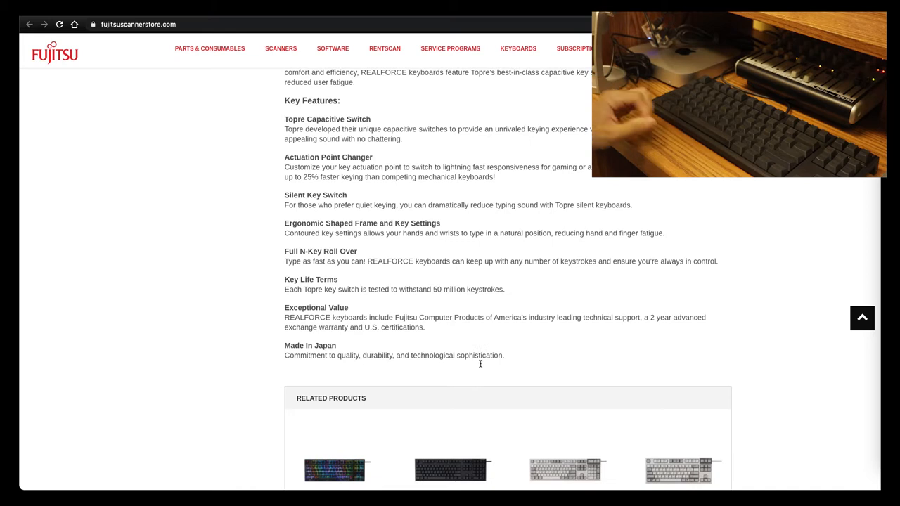
scroll(down, 3)
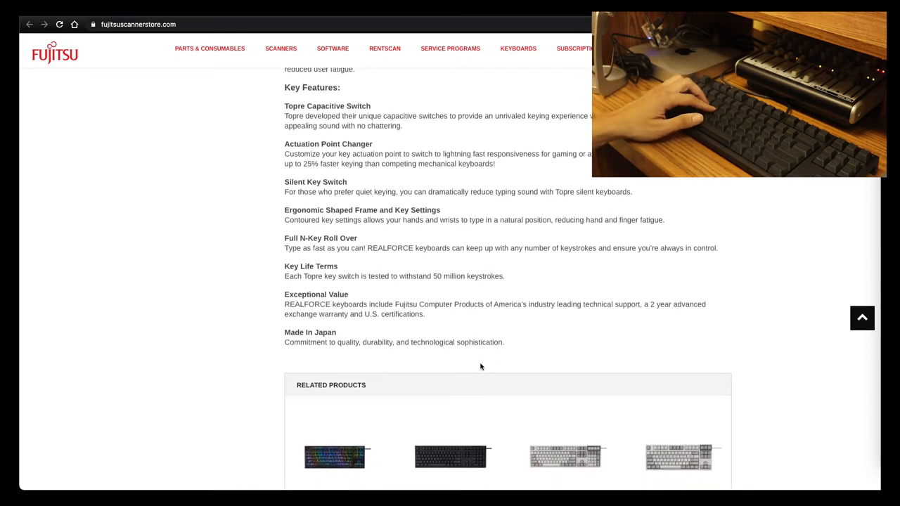
scroll(down, 3)
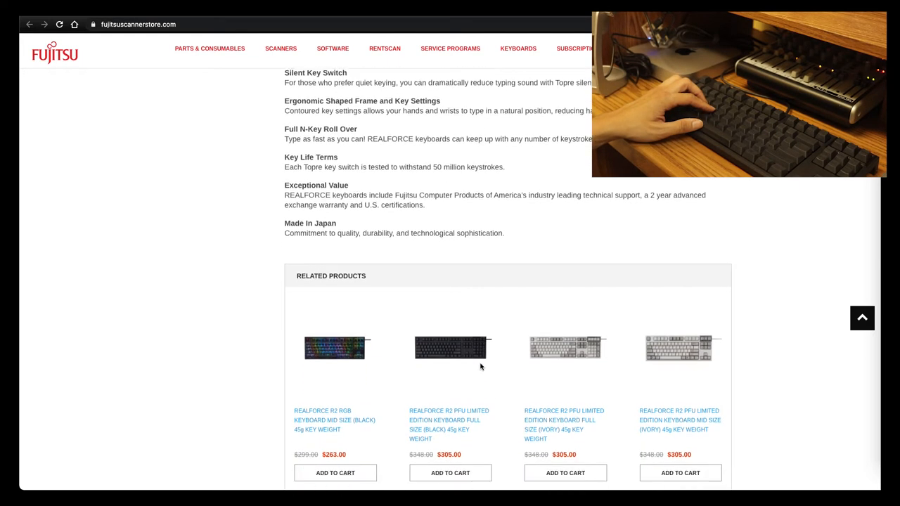
scroll(down, 3)
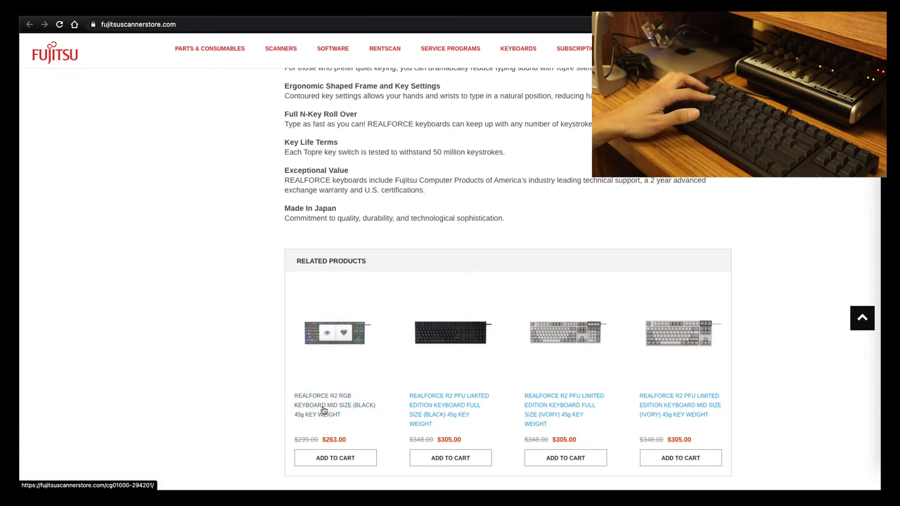
scroll(down, 3)
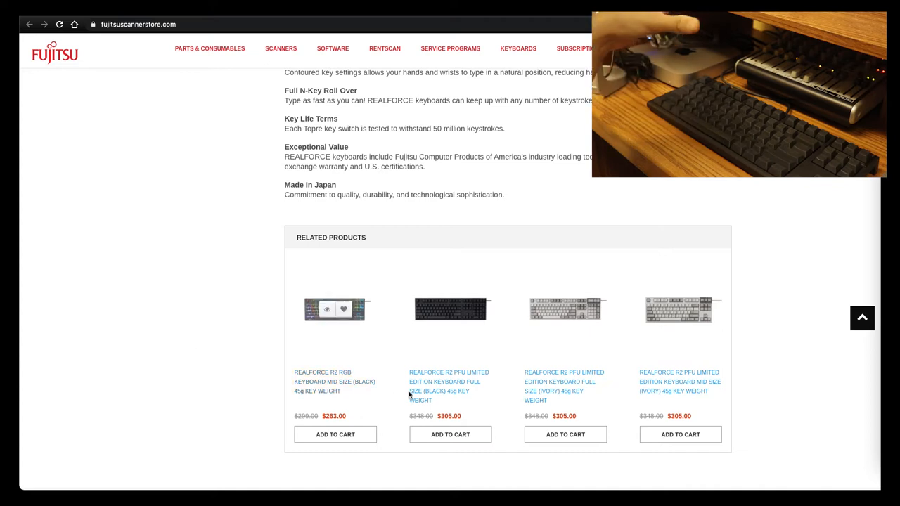
scroll(up, 3)
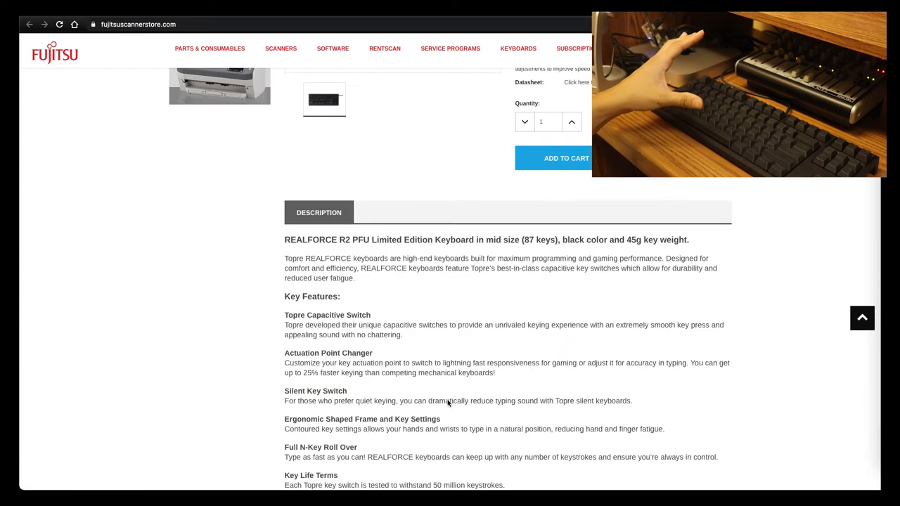
Dismiss the Welcome to Notes screen and create a new empty note over the product page
scroll(up, 3)
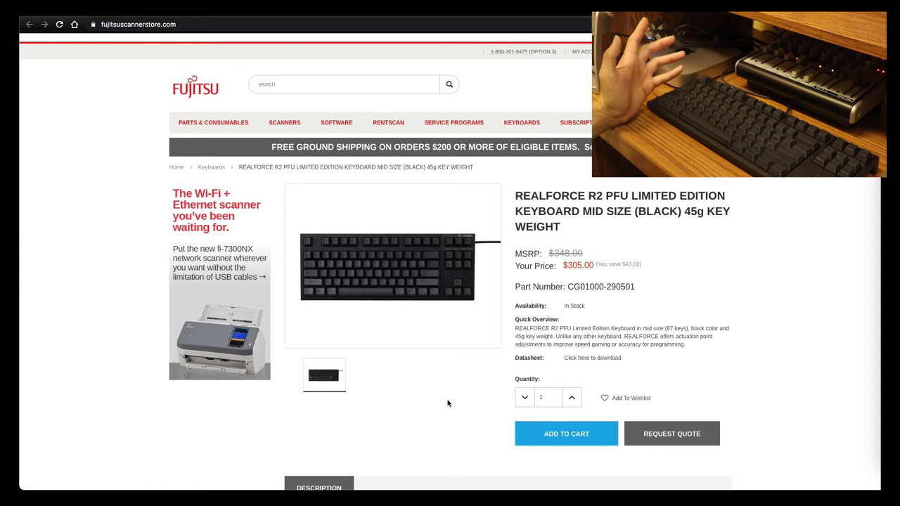
mouse_move(805, 193)
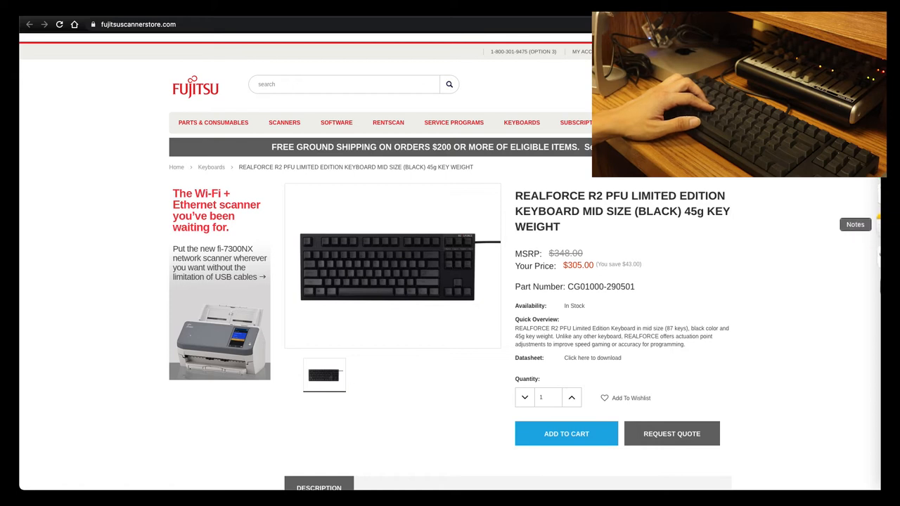
click(855, 224)
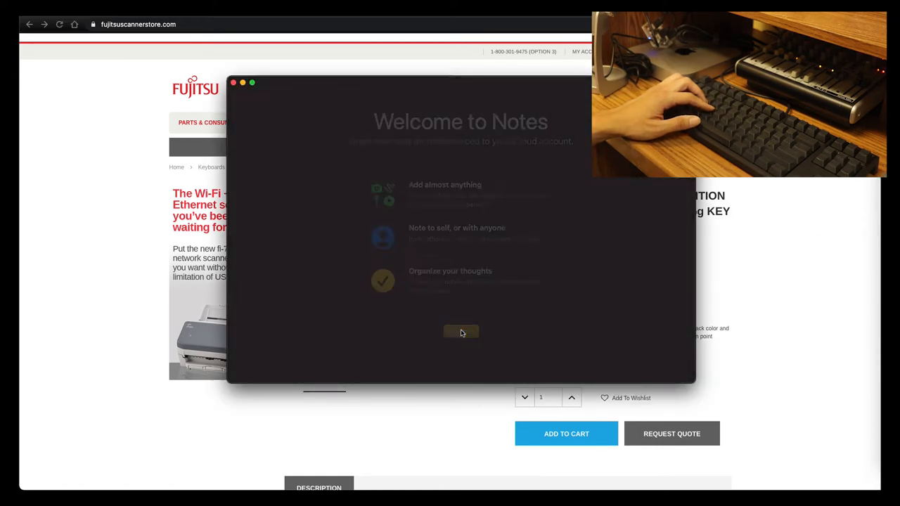
click(461, 332)
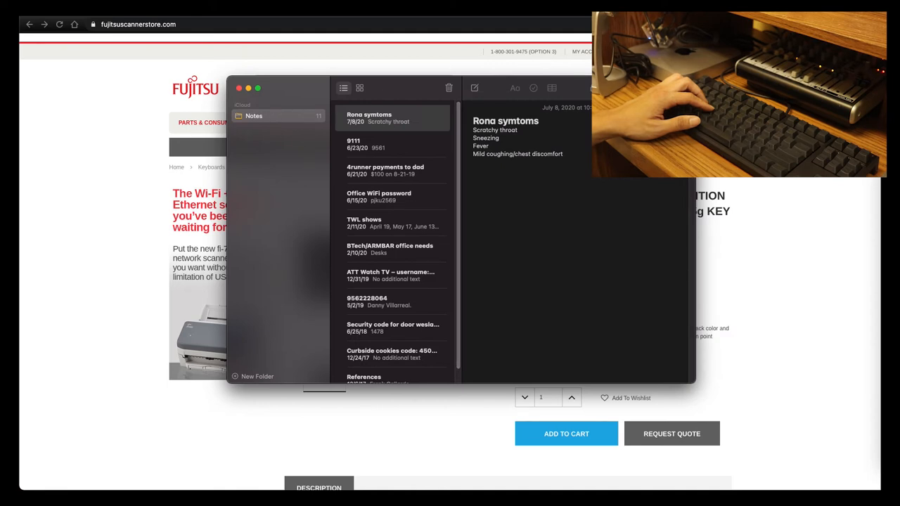
click(476, 87)
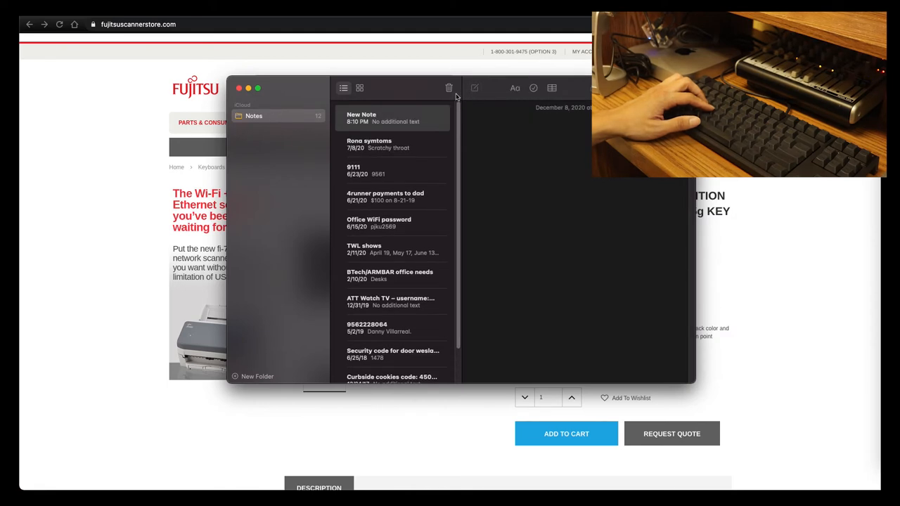
click(391, 118)
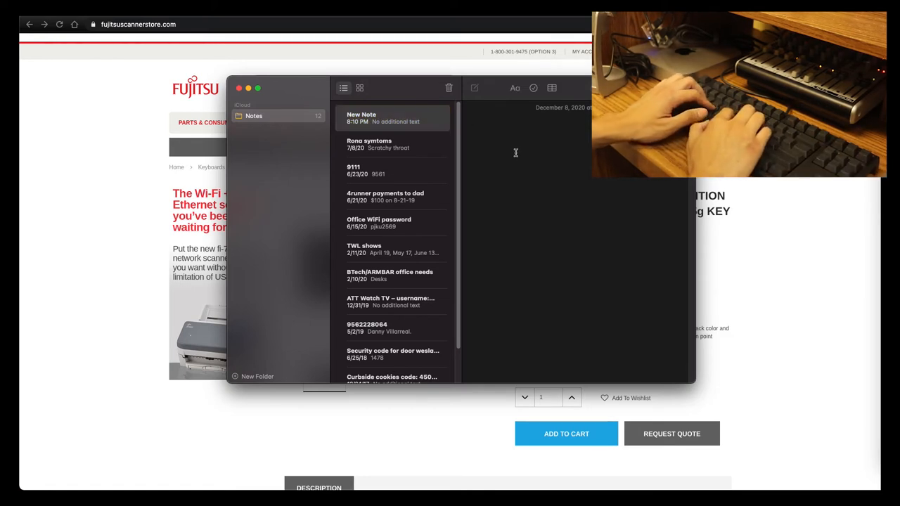
Write the greeting and opening line about reviews and how this keyboard feels while typing
text(Hello GU)
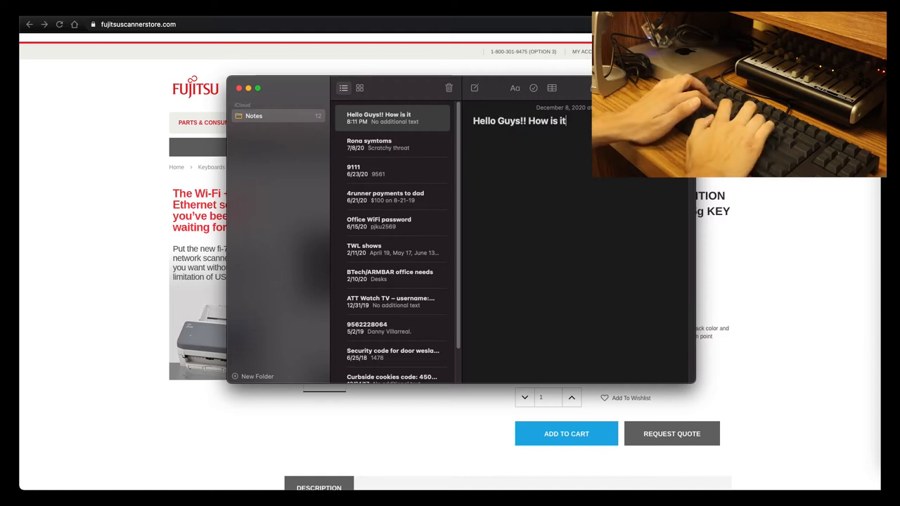
text(going)
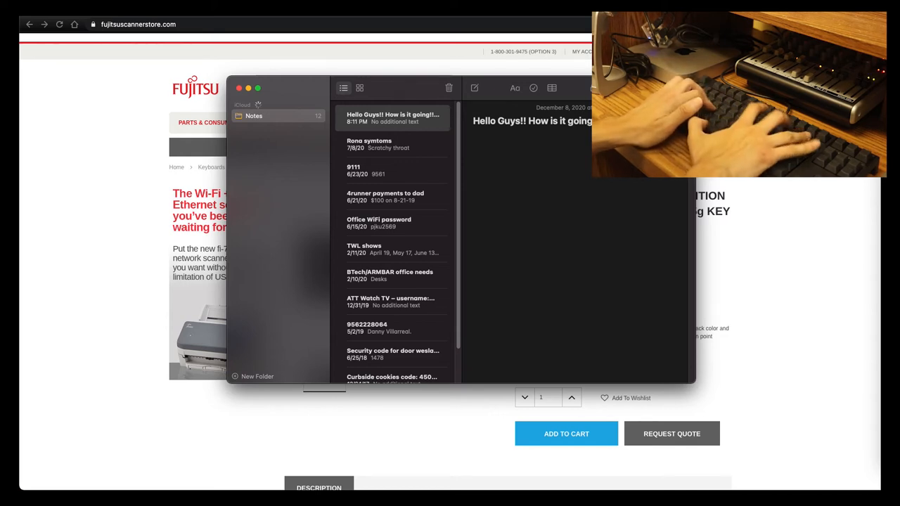
text(Review)
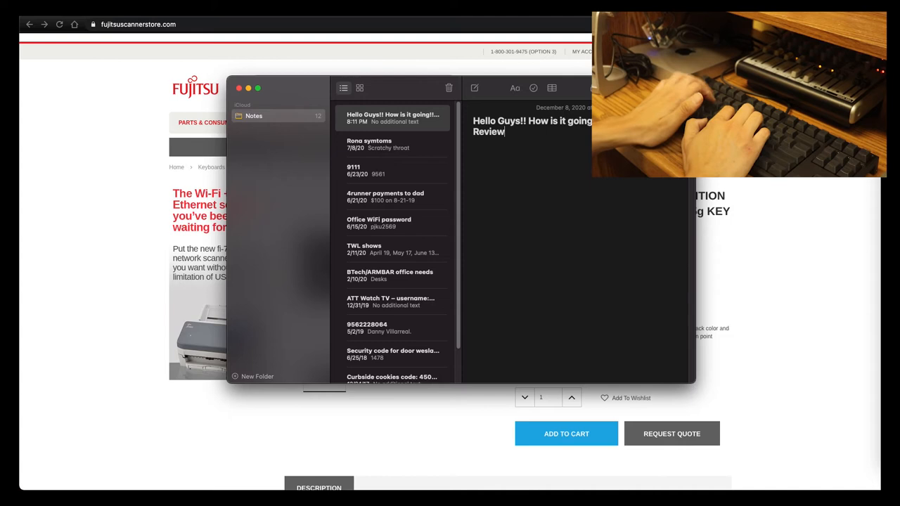
text(s)
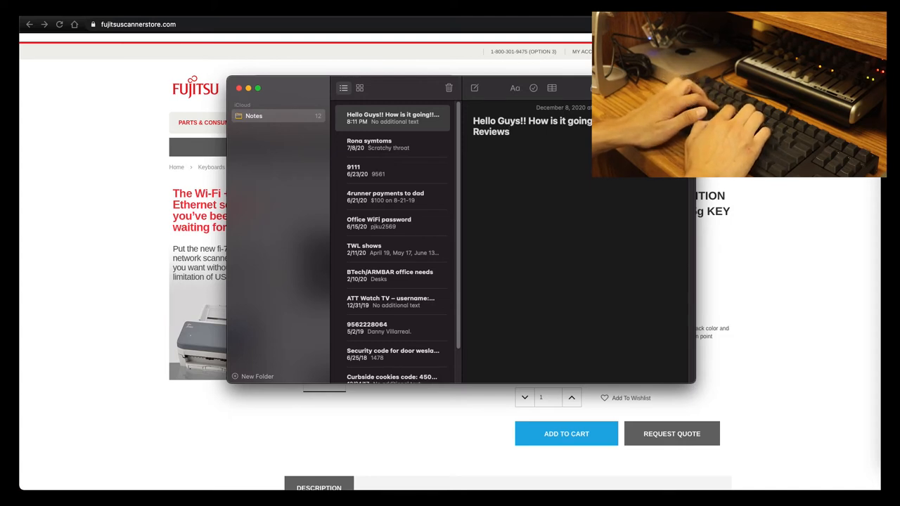
text(and I just wanted)
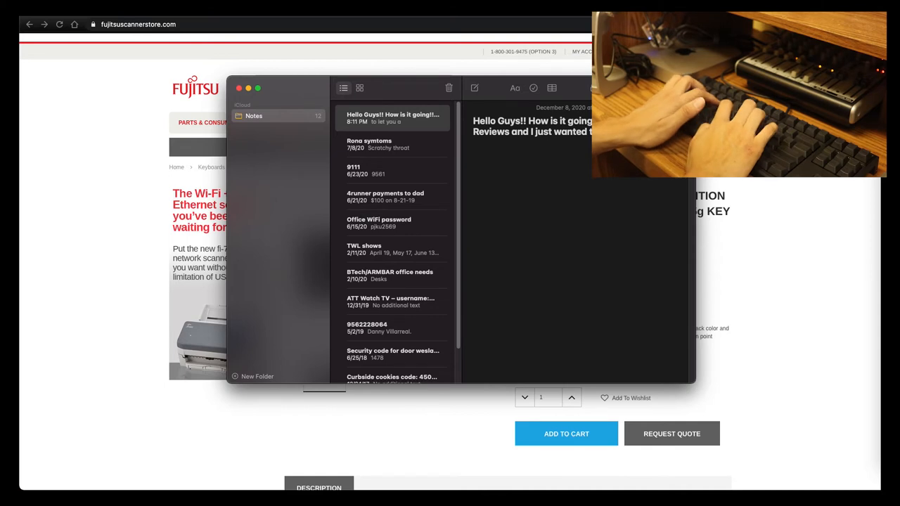
text(that this key)
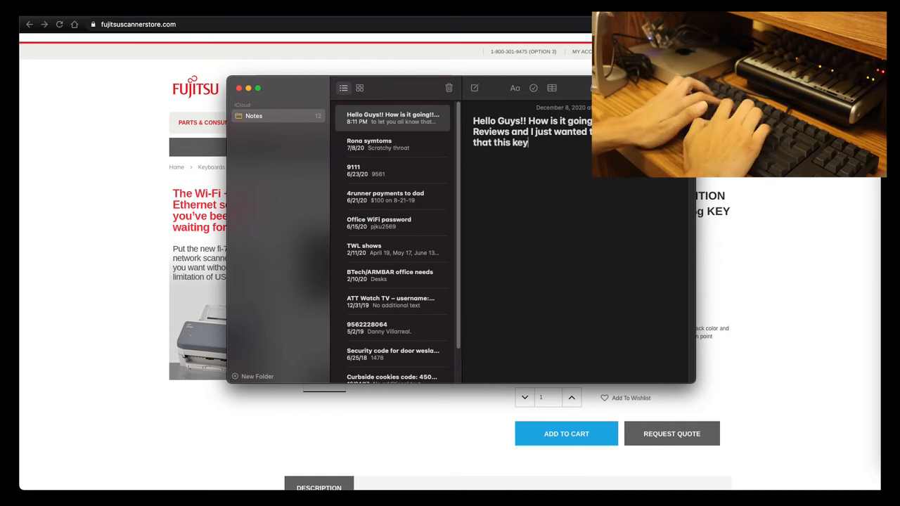
text(board feels pre)
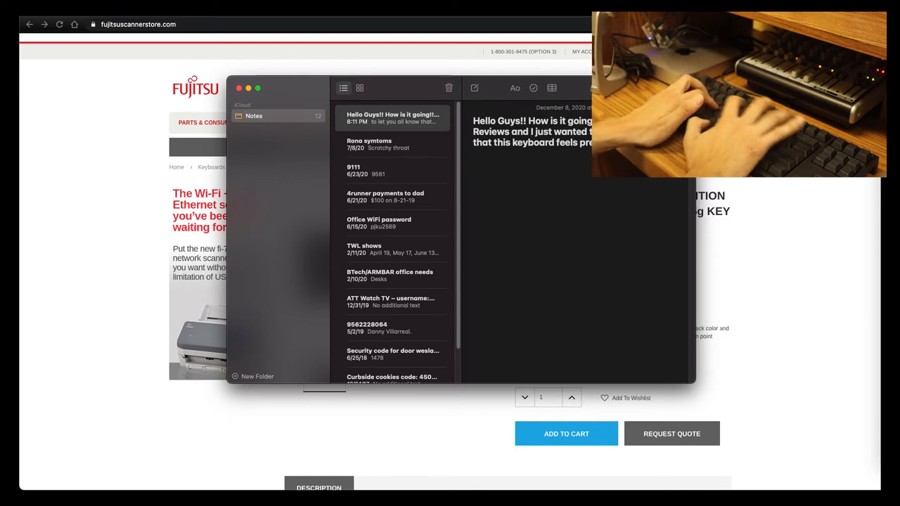
text(your are typing.  This keybo)
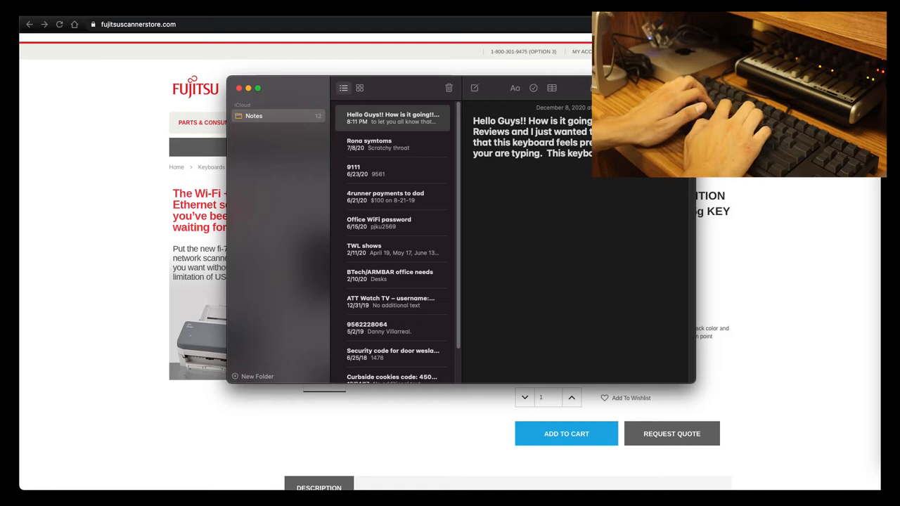
Write the lines on great build quality, the keystroke sound, and actually enjoying this keyboard
text(a great build q)
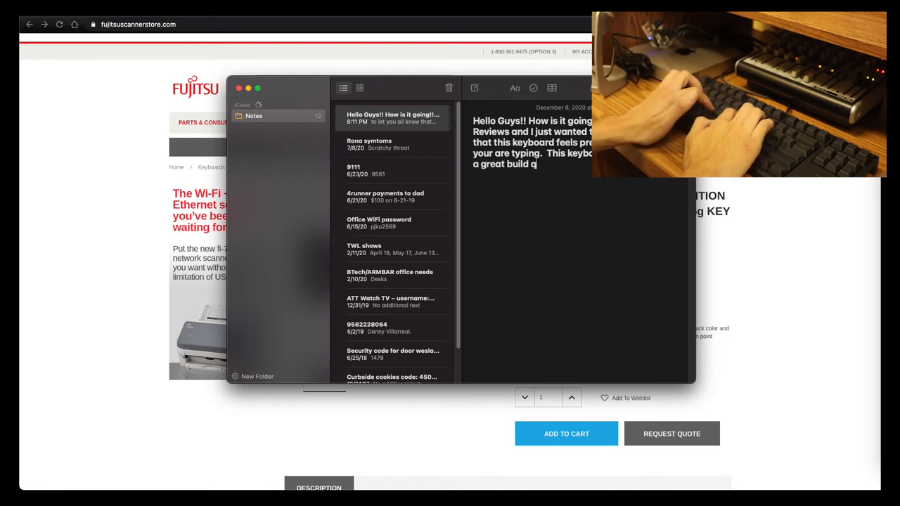
text(uality and fe)
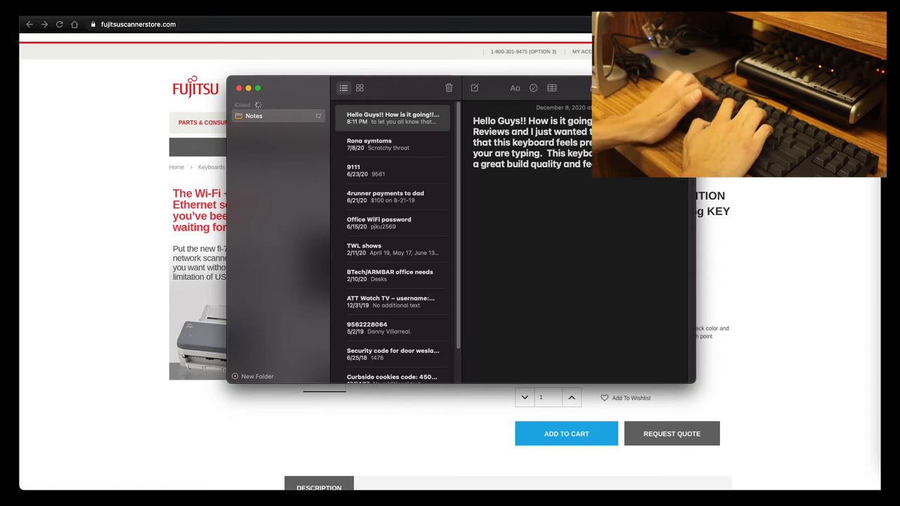
text(The keystrokes are very minimal)
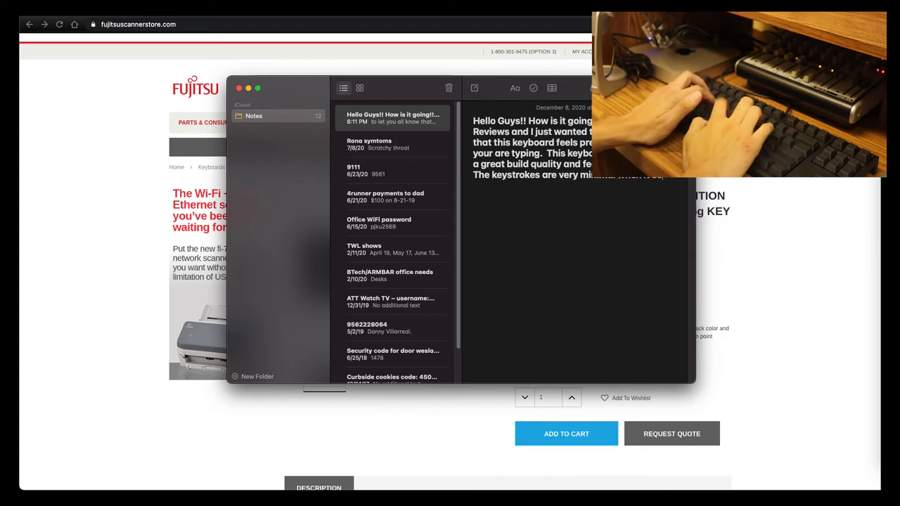
text(comes to sound and I)
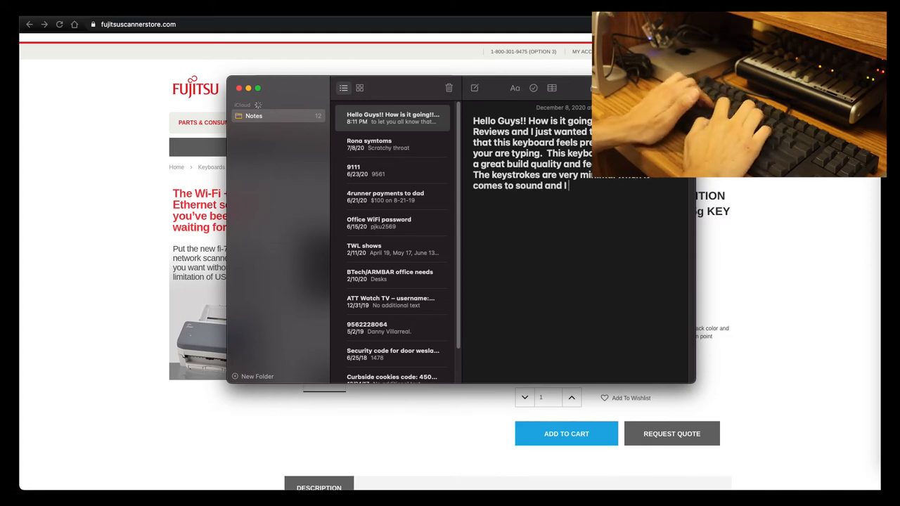
text(am actually really en)
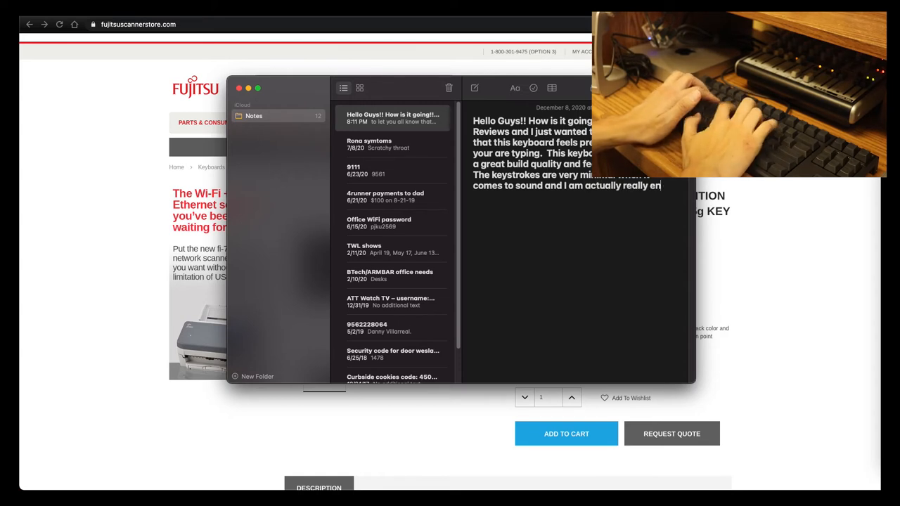
text(joying this key)
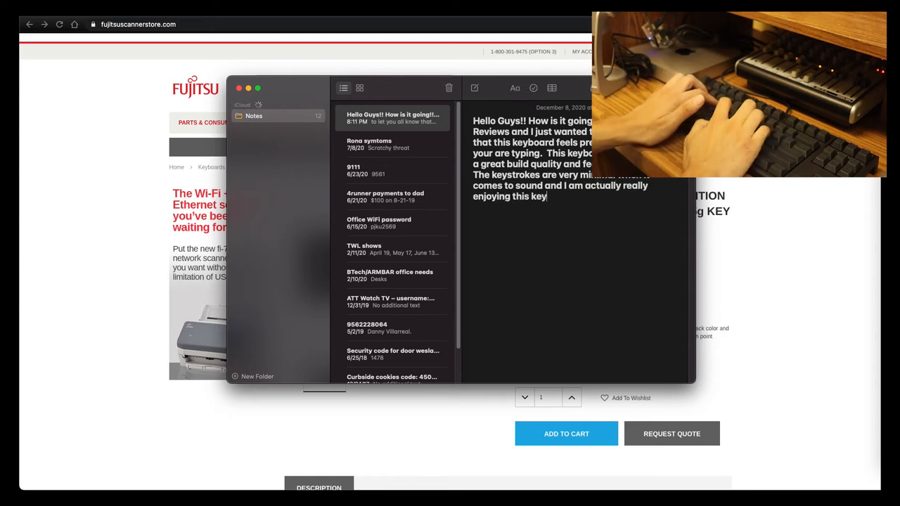
Write the only complaint: that the keys are too high or stick out too high
text(board.  My onl)
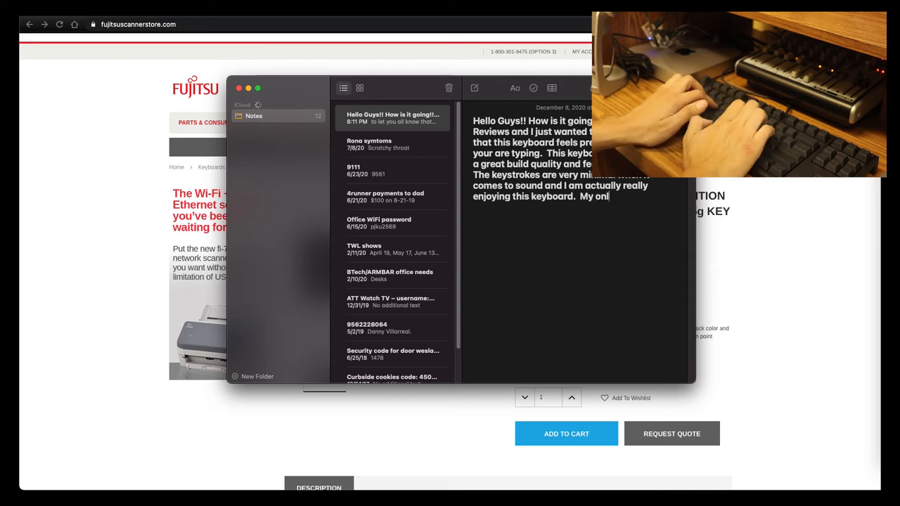
text(y complaint or)
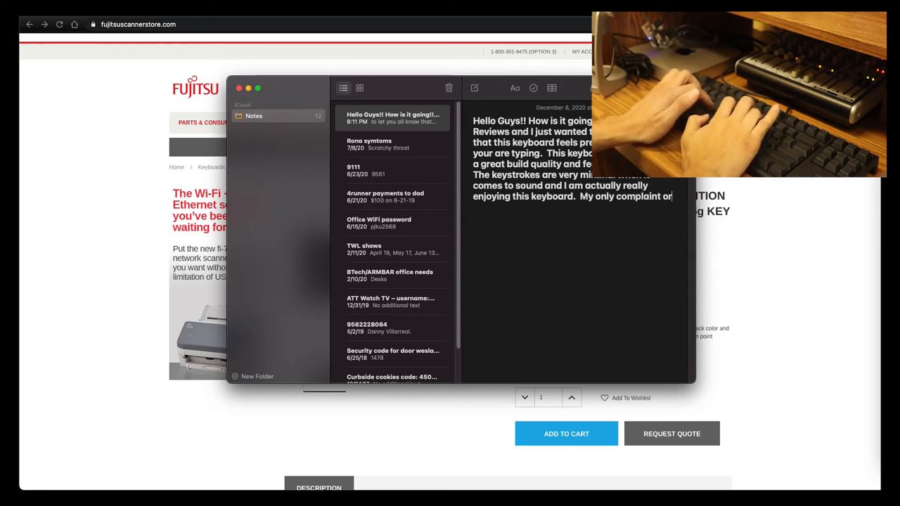
text(gripe about this keyboard)
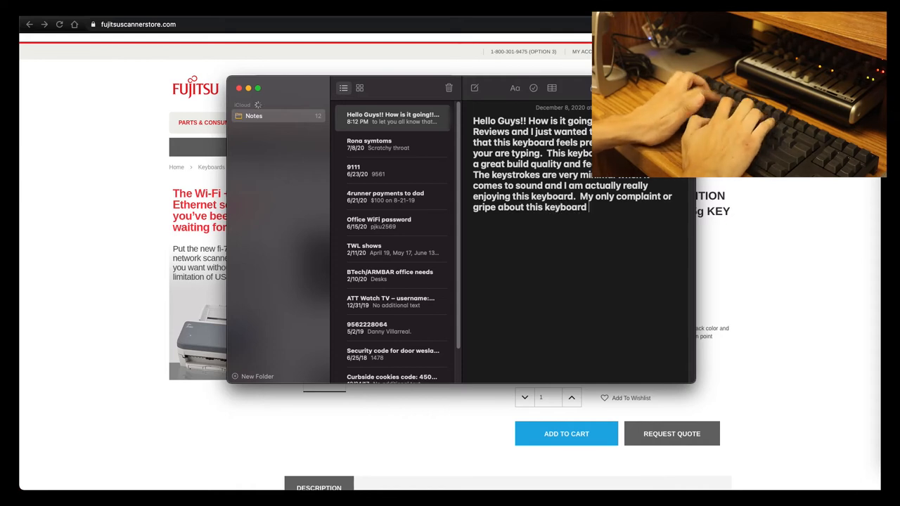
text(is that the k)
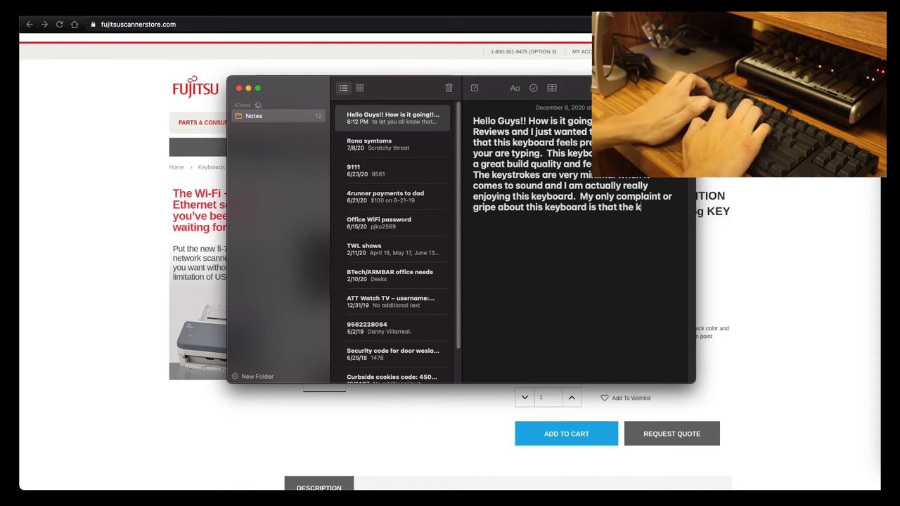
text(eys are to high)
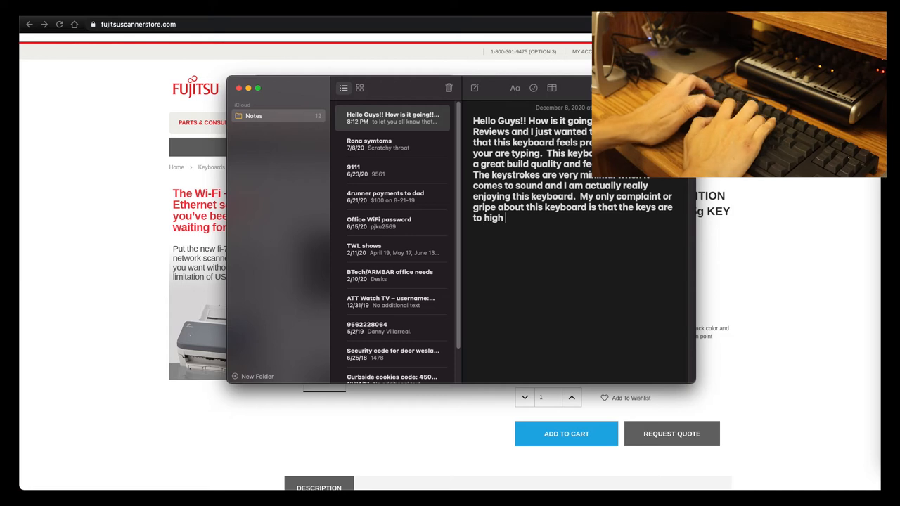
text(or stick,)
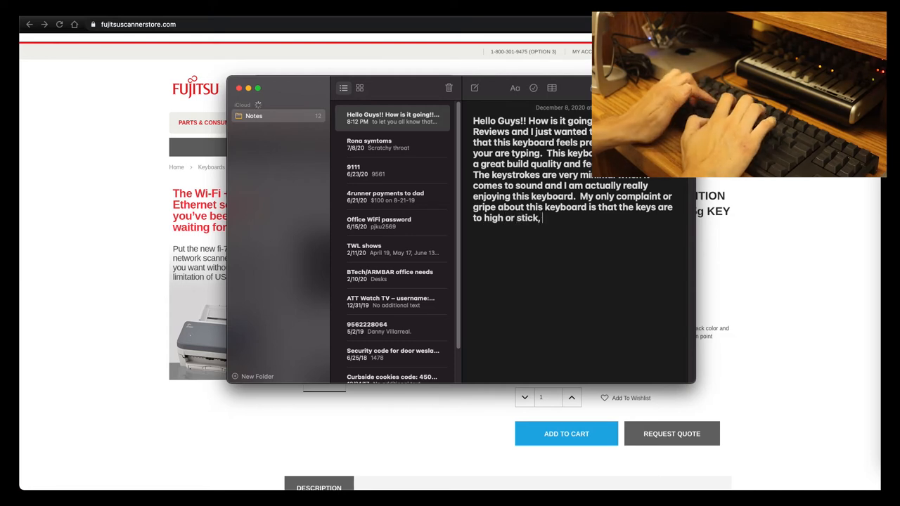
text(out to higg)
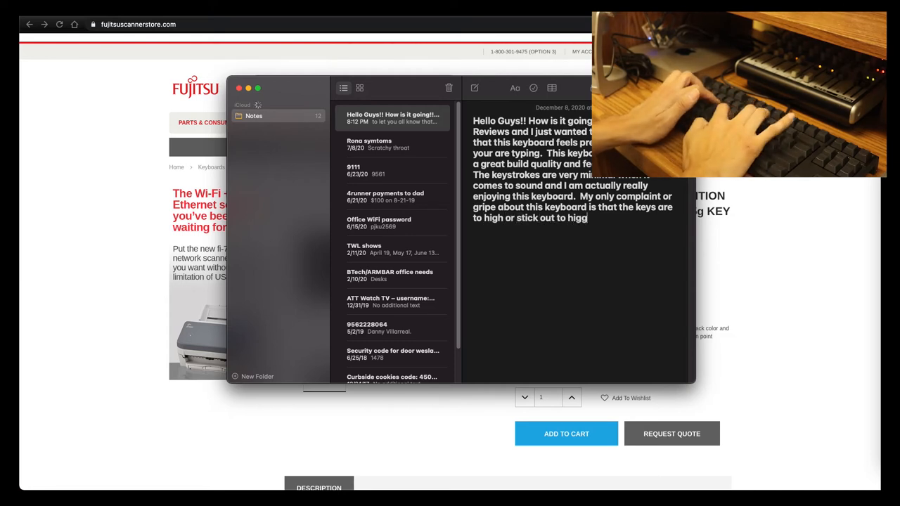